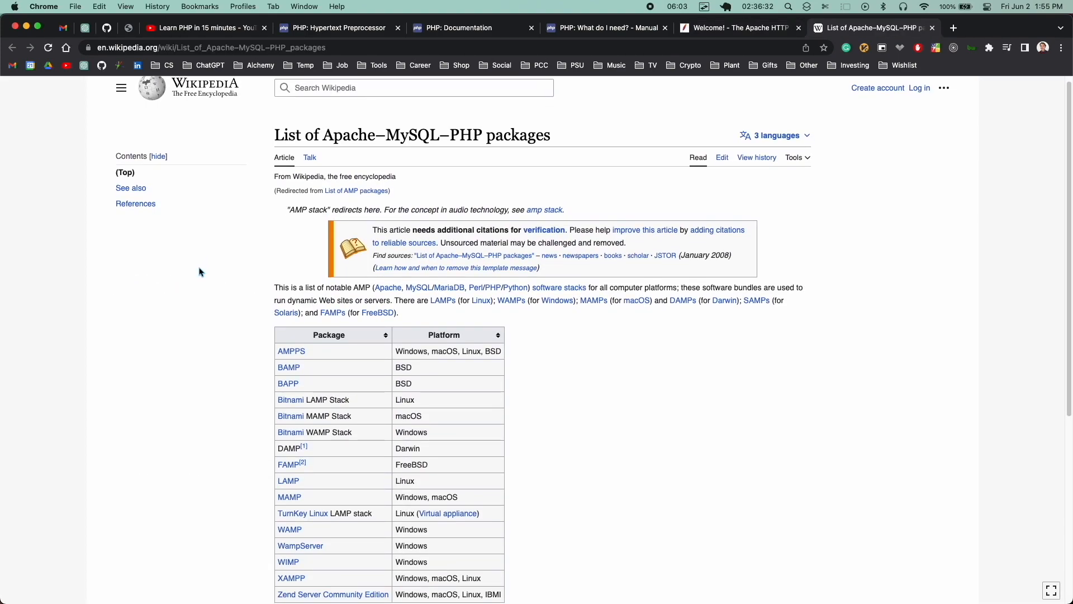
Step: Scroll through the Wikipedia AMP packages list and W3Schools PHP Examples pages
scroll(down, 3)
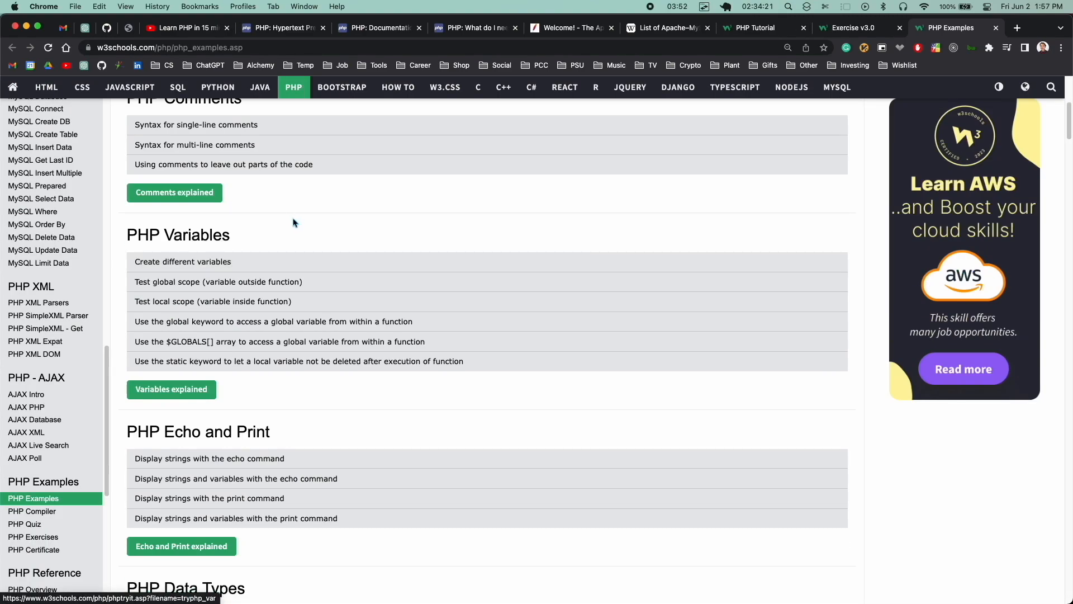
scroll(down, 3)
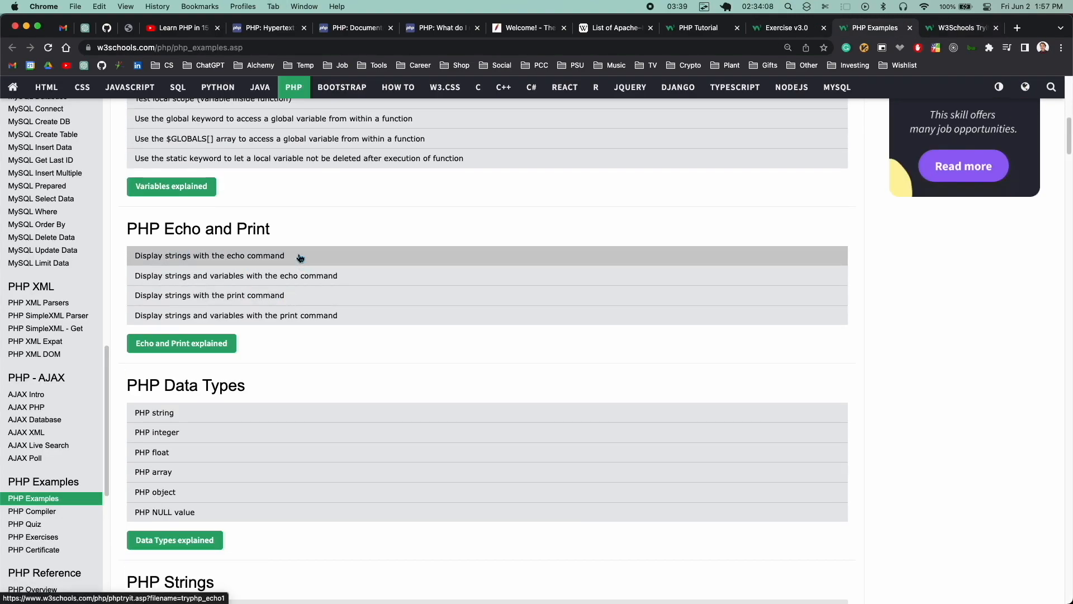
scroll(down, 3)
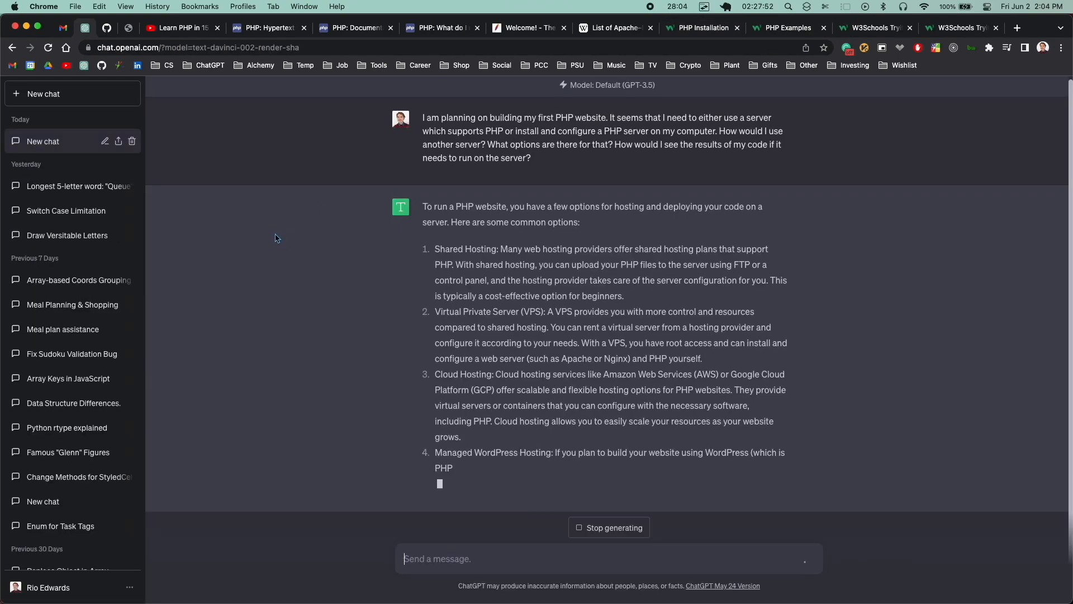
Step: Switch to the 'Learn PHP in 15 minutes' video and follow its 'Hello, World!' echo example
click(493, 27)
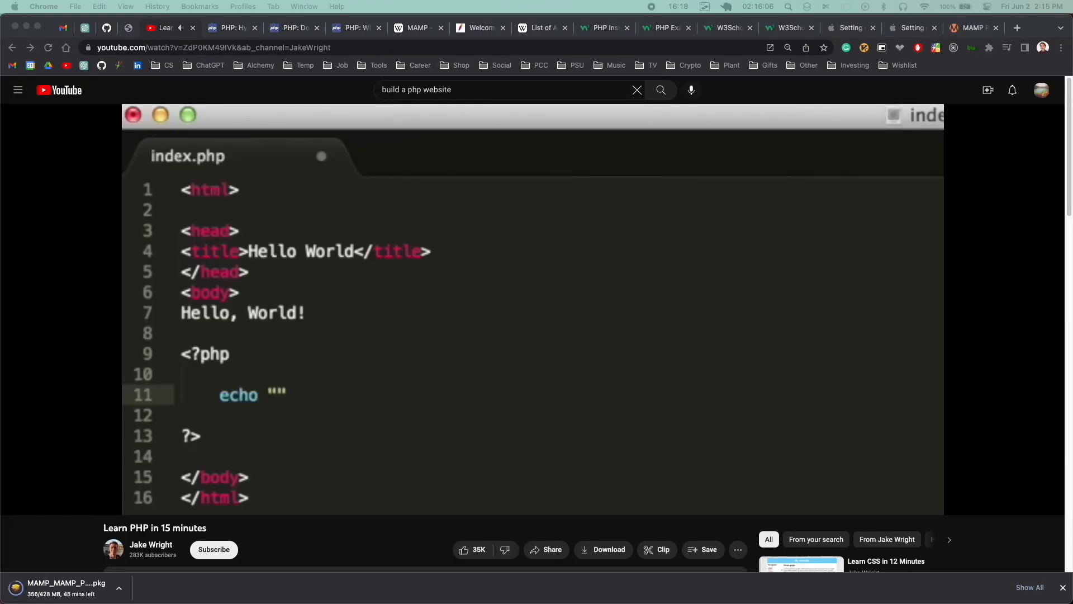
text(Hello, World!)
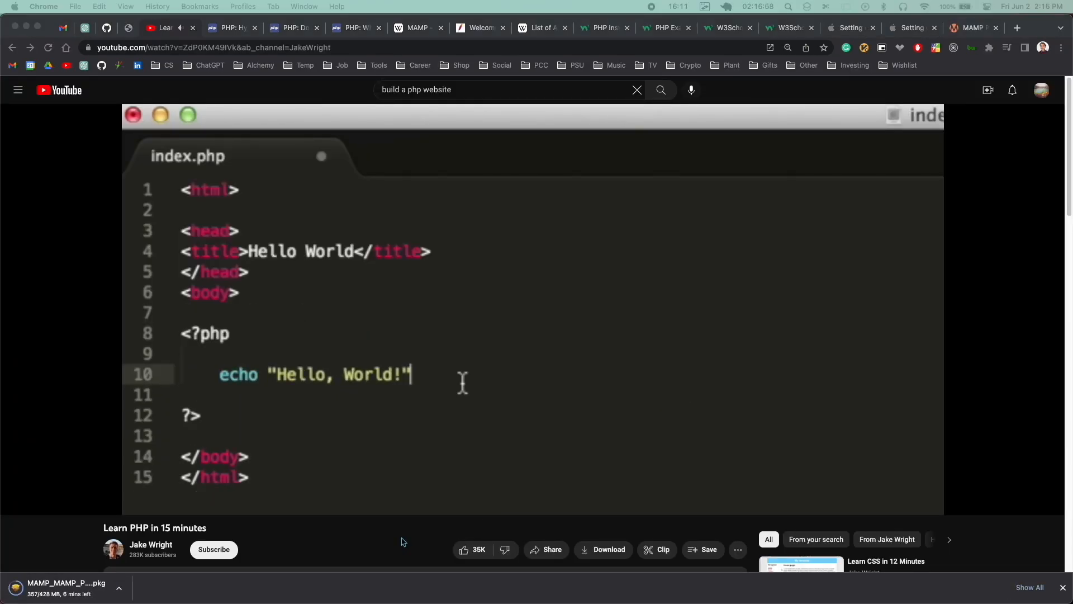
text(;)
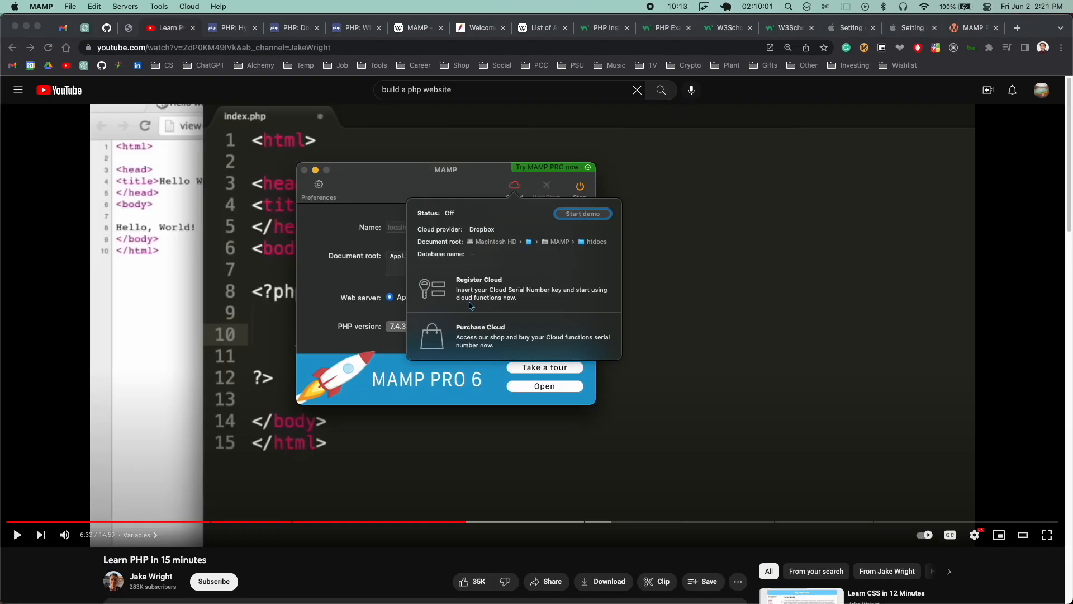
Step: Start MAMP's 14-day cloud demo, dismiss its notice, and check the server settings
click(581, 213)
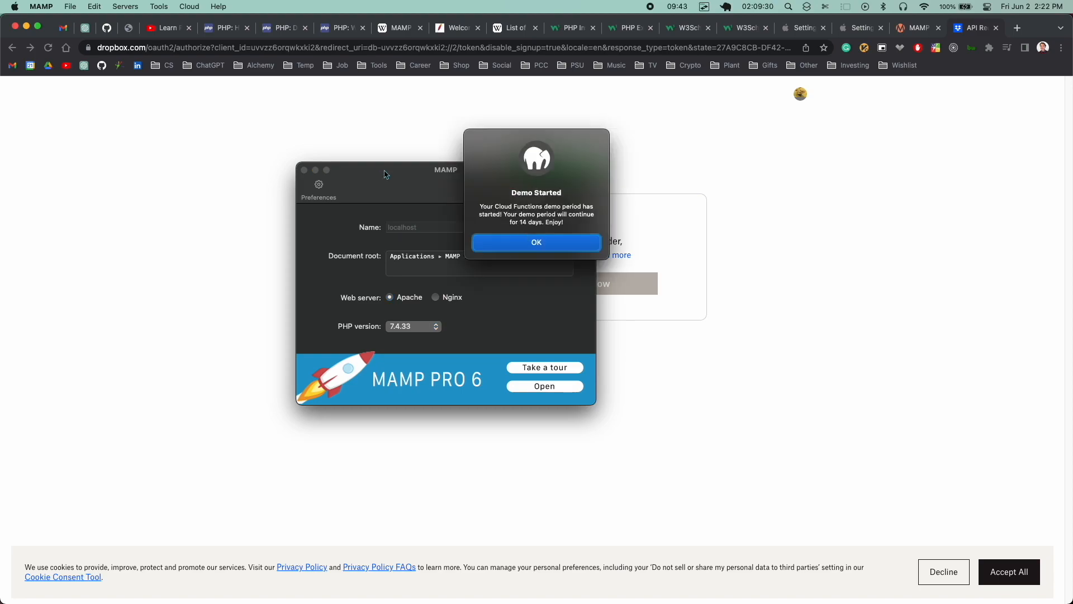
click(535, 241)
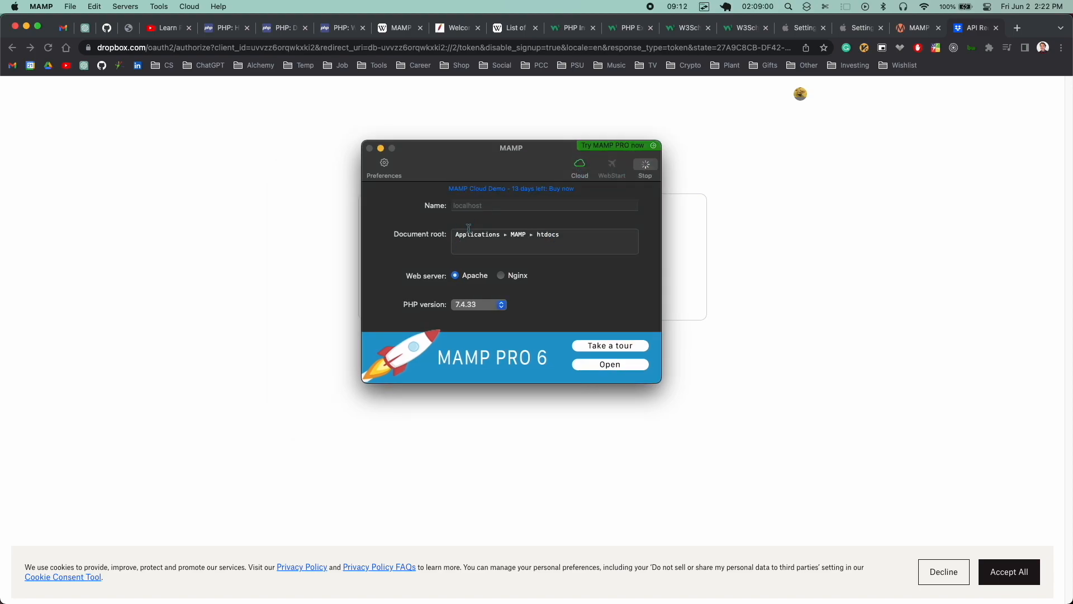
click(609, 363)
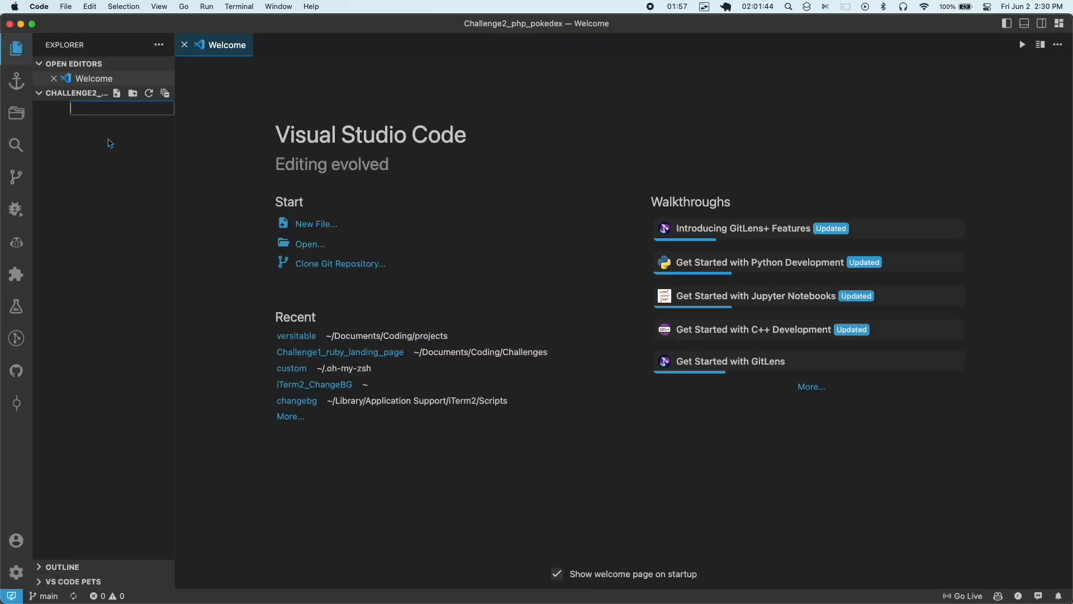
Step: Name the new file index.php and install the PHP Intelephense extension
text(index.)
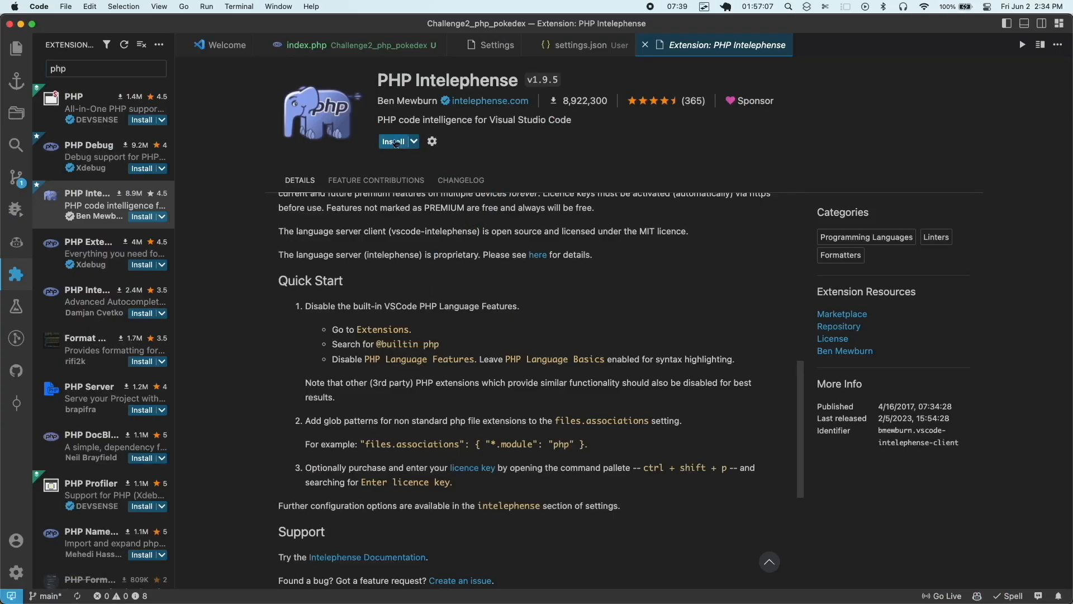
click(395, 141)
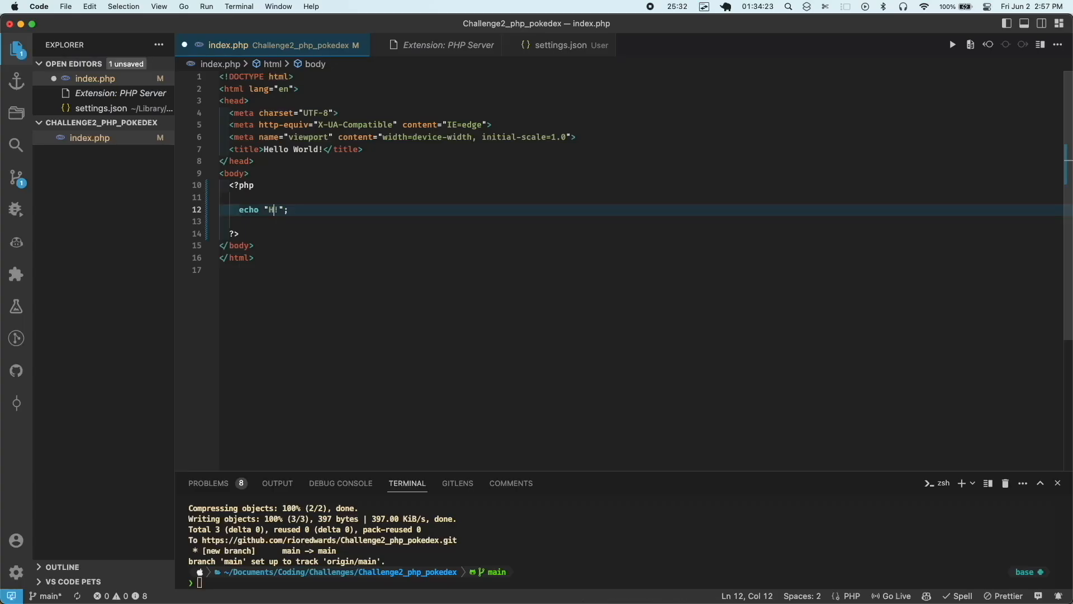
Step: Add the 'Hot reload test' echo text to index.php
text(ot reload test)
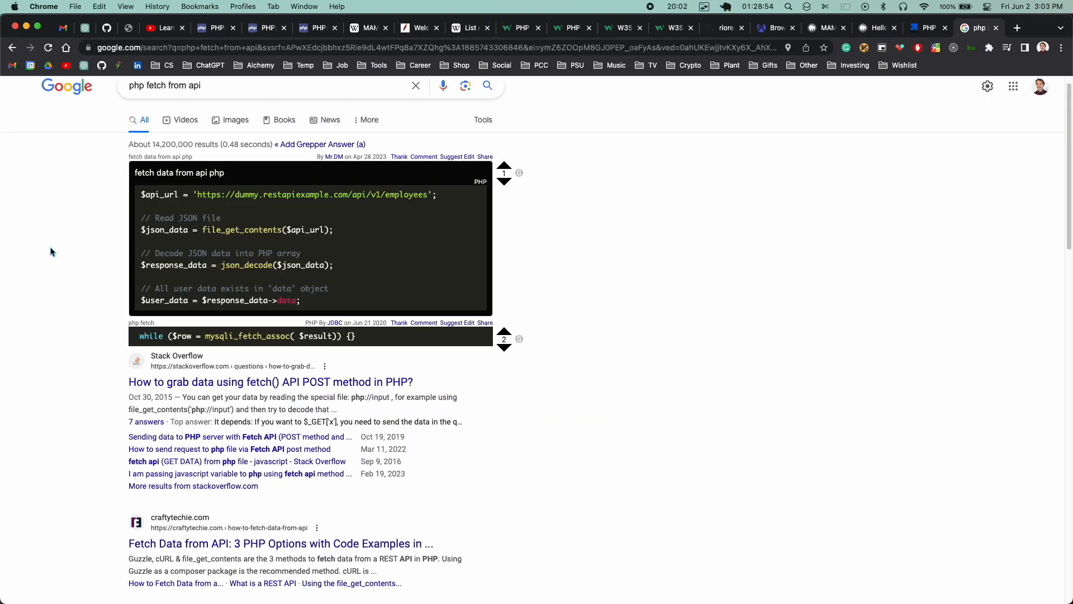
Step: Open the Tutorials Class file_get_contents() API tutorial from the search results and scroll through it
scroll(down, 3)
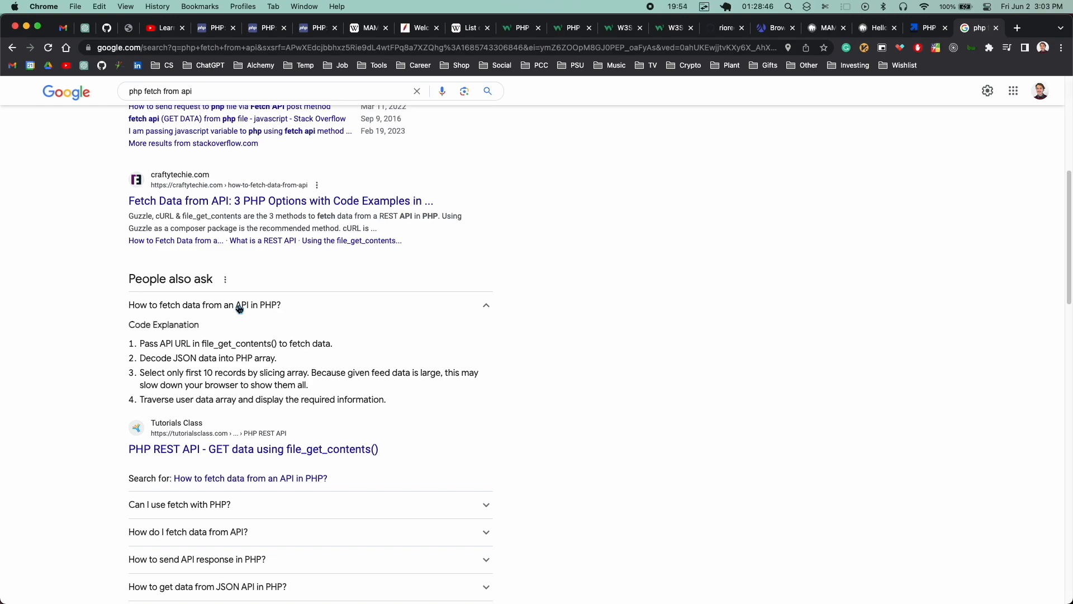
click(253, 449)
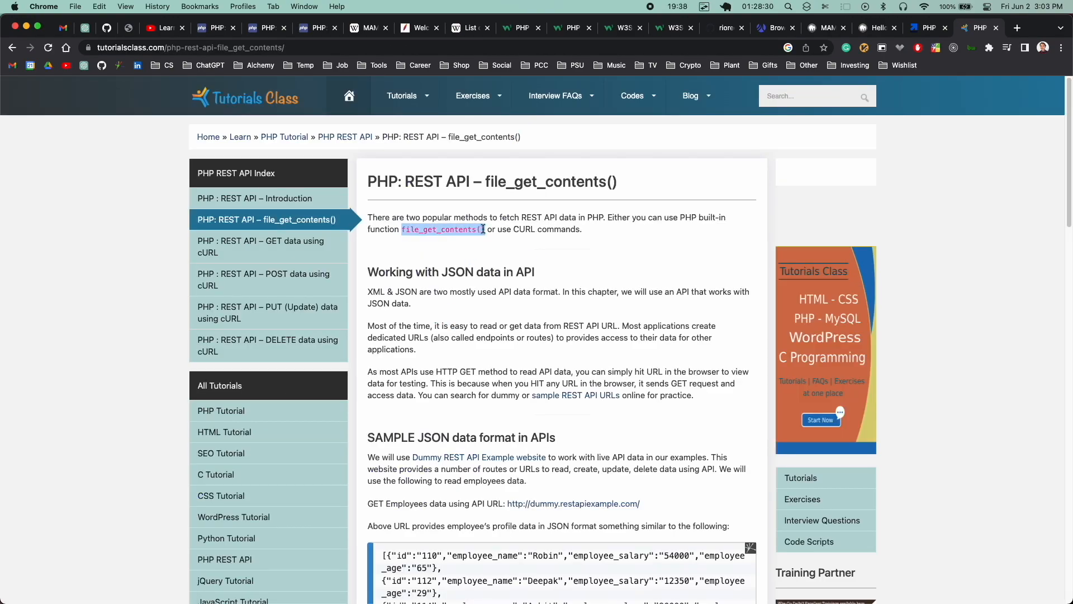
scroll(down, 3)
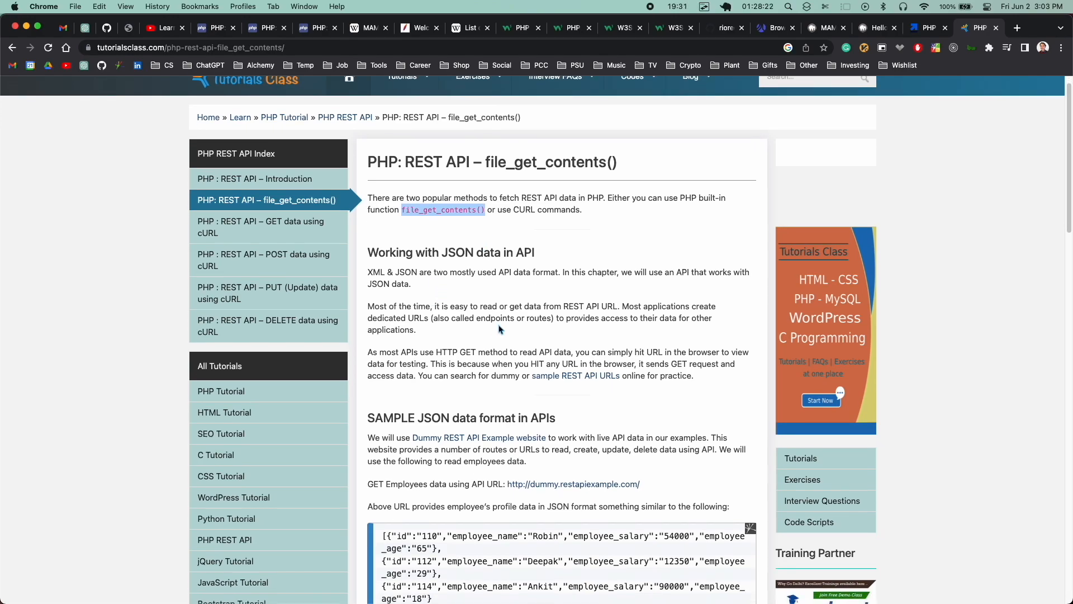
scroll(down, 3)
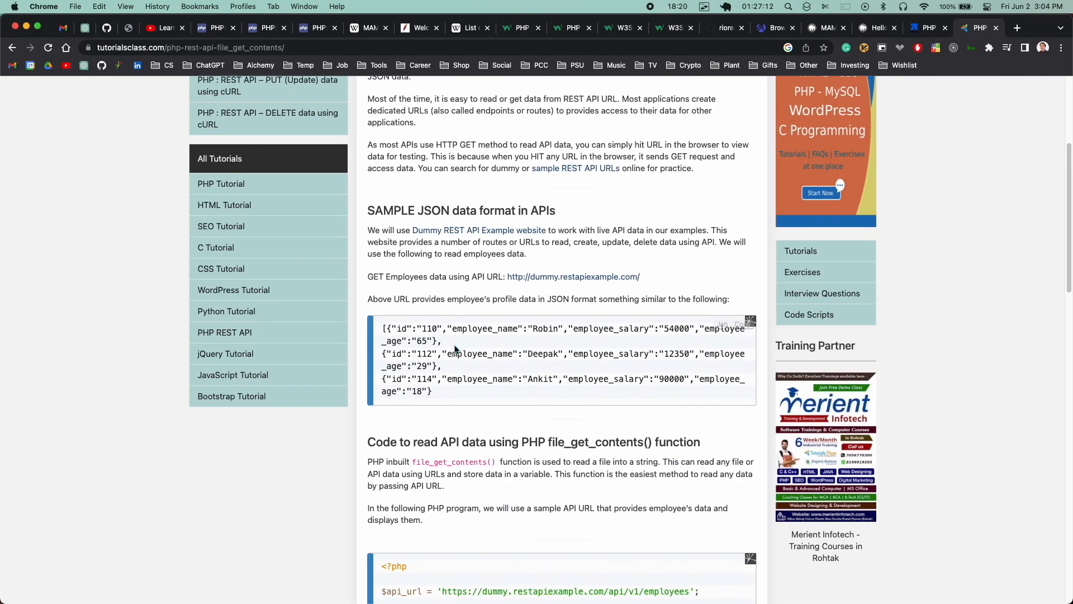
scroll(down, 3)
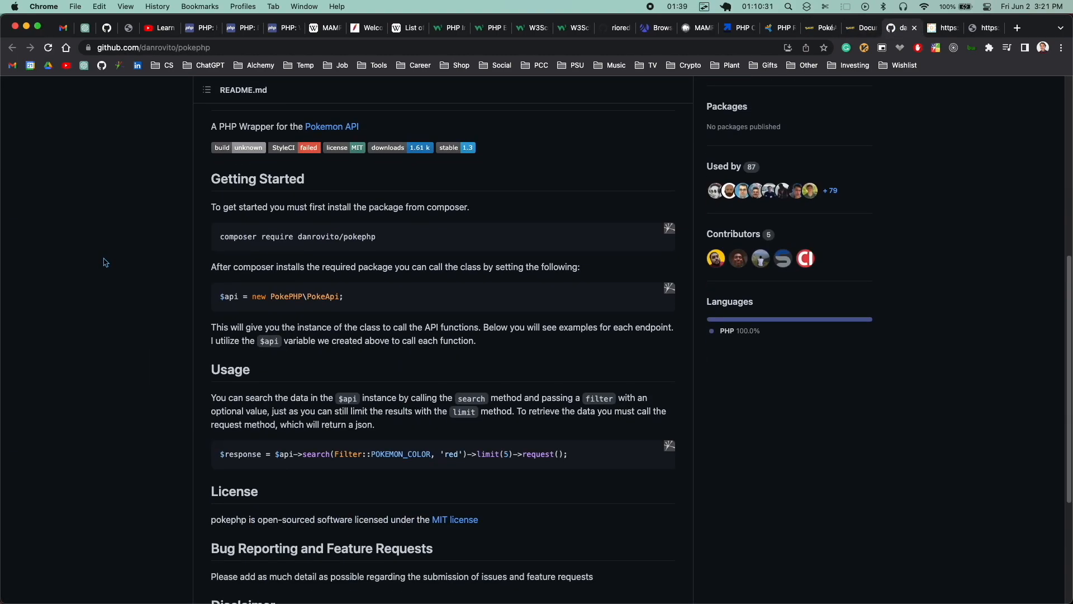
Step: Scroll the pokephp README to Usage and open getcomposer.org from the 'composer php' results
scroll(down, 3)
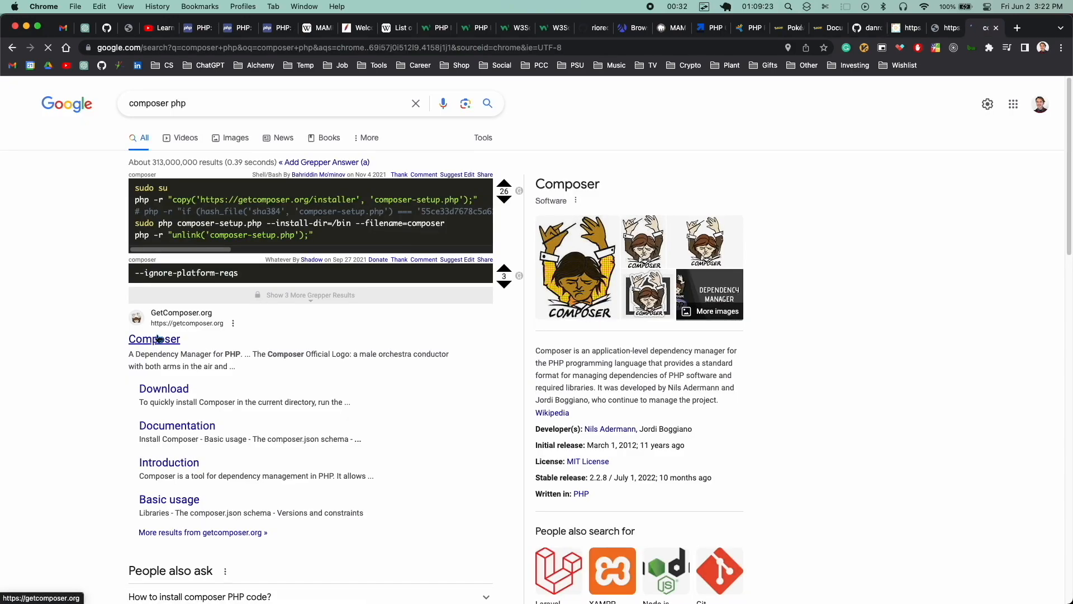
click(154, 338)
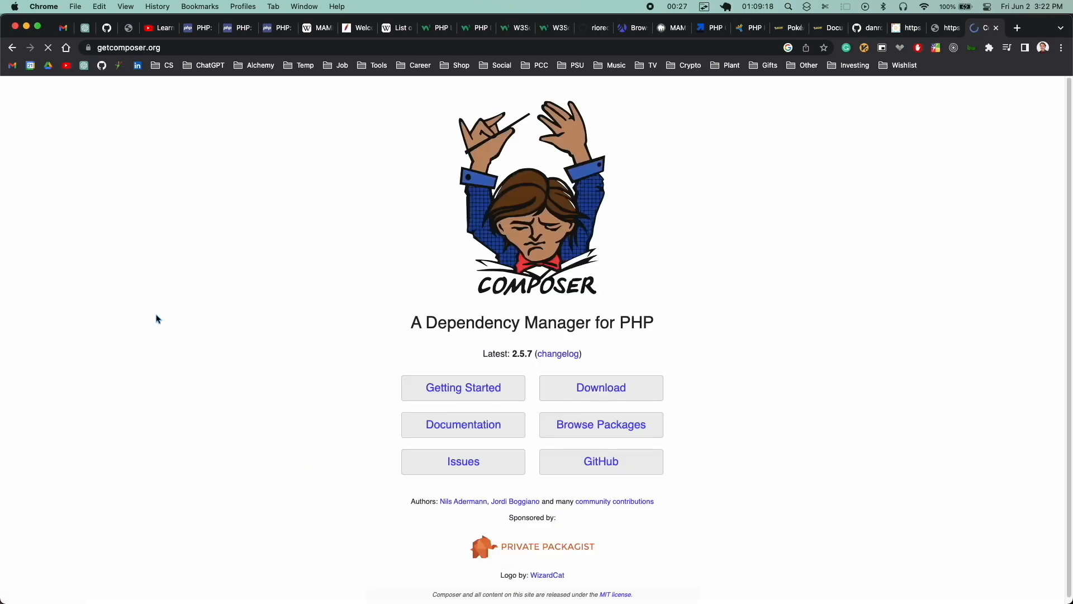
Step: Open the Stack Overflow 'zsh: command not found: php' question and scroll its answers
click(462, 424)
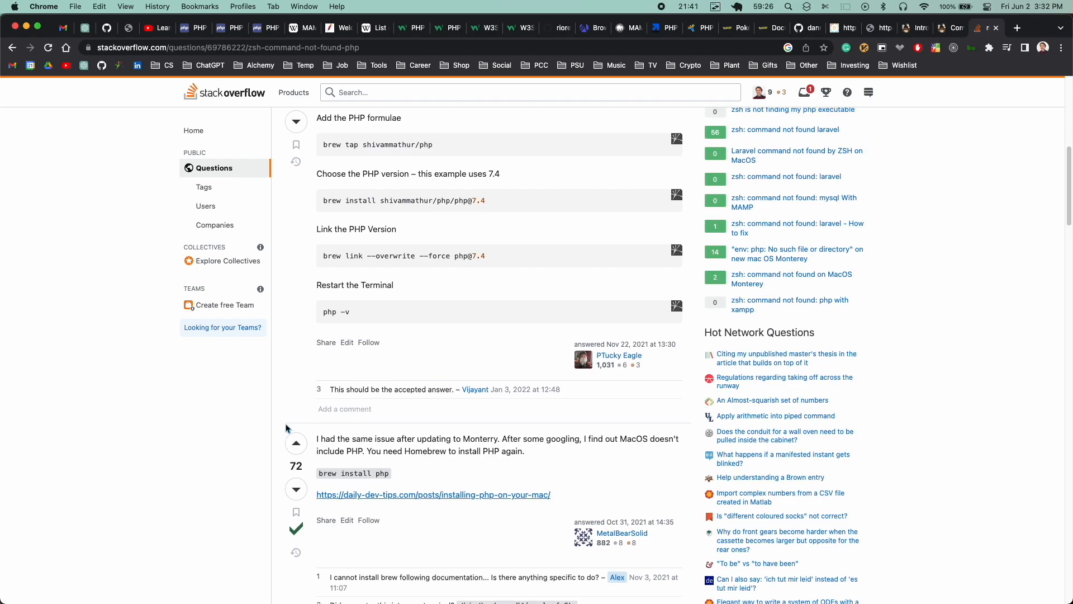
scroll(down, 3)
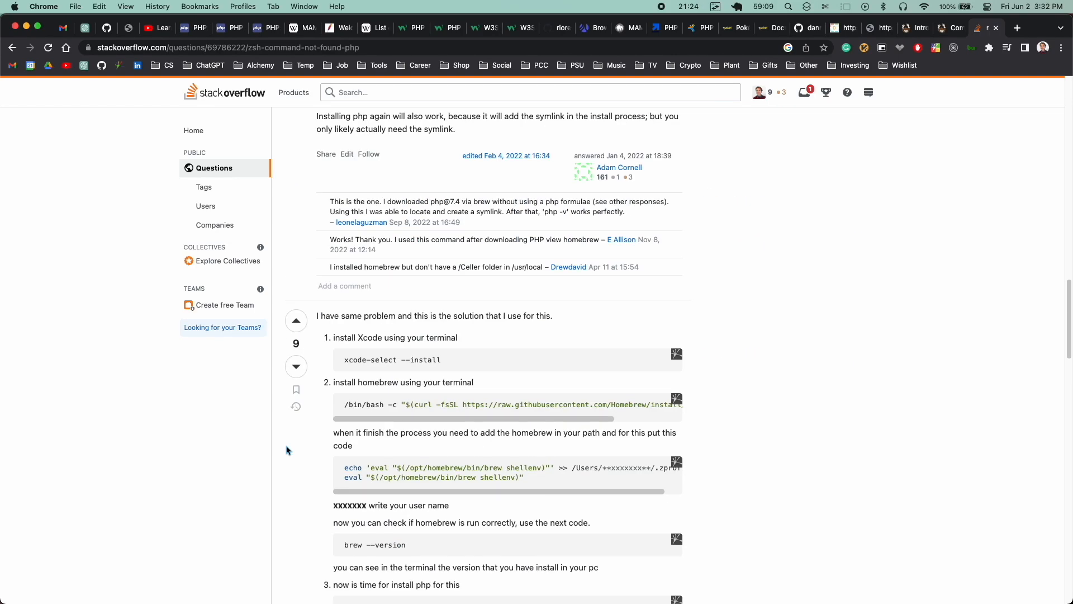
scroll(down, 3)
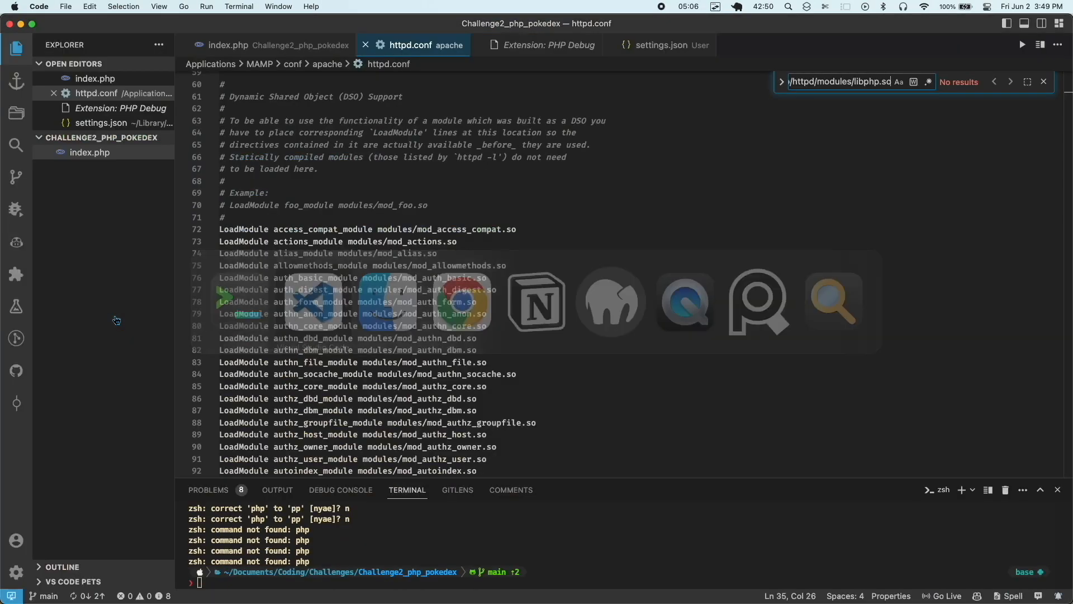
Step: Open the PHP .gitignore gist and composer require danrovito/pokephp in the terminal
scroll(down, 3)
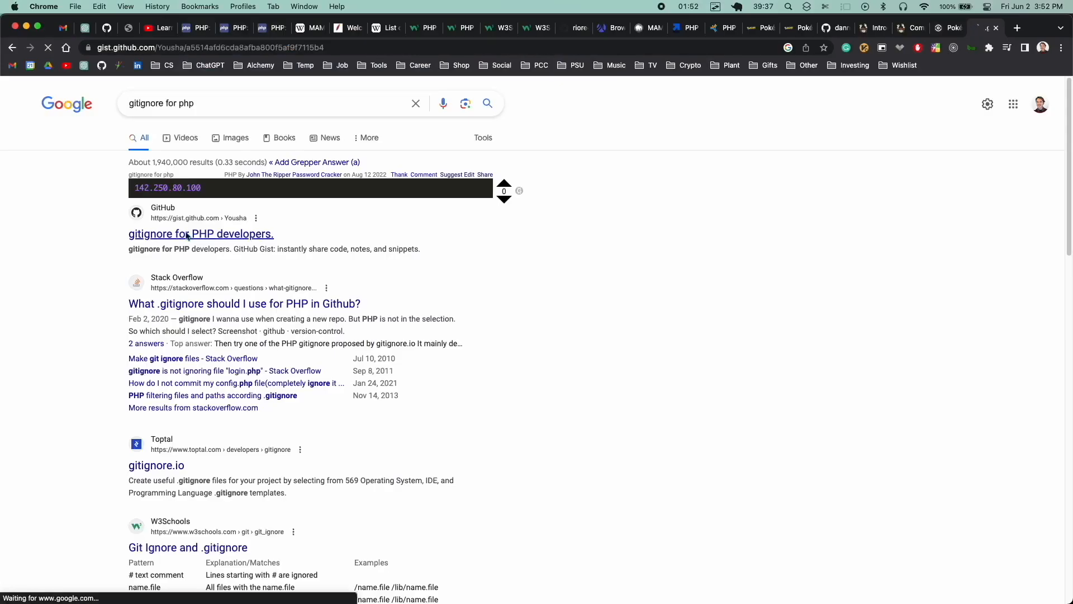
click(200, 234)
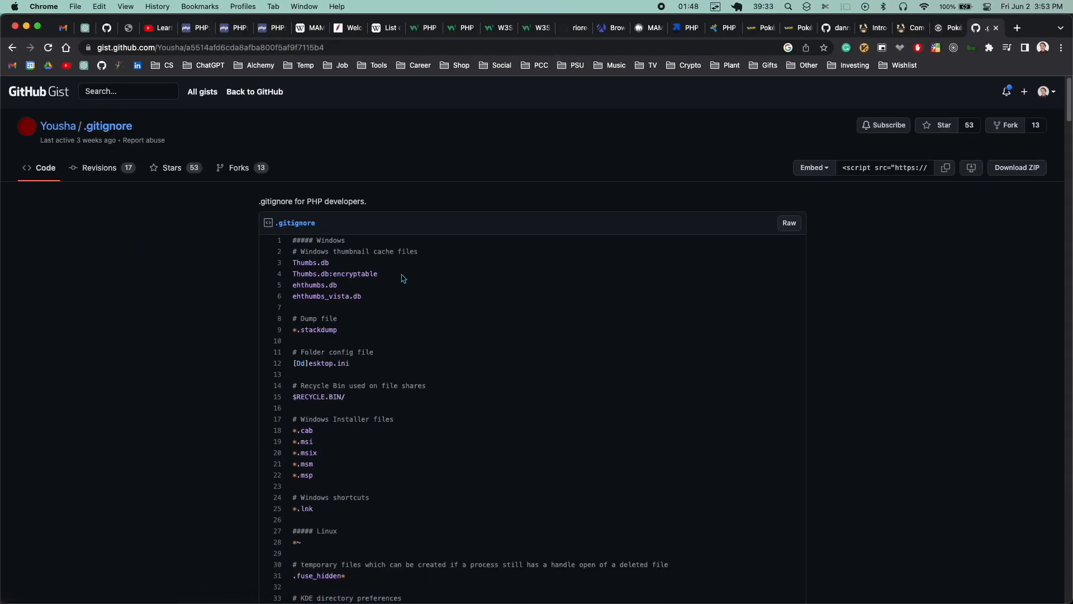
click(788, 222)
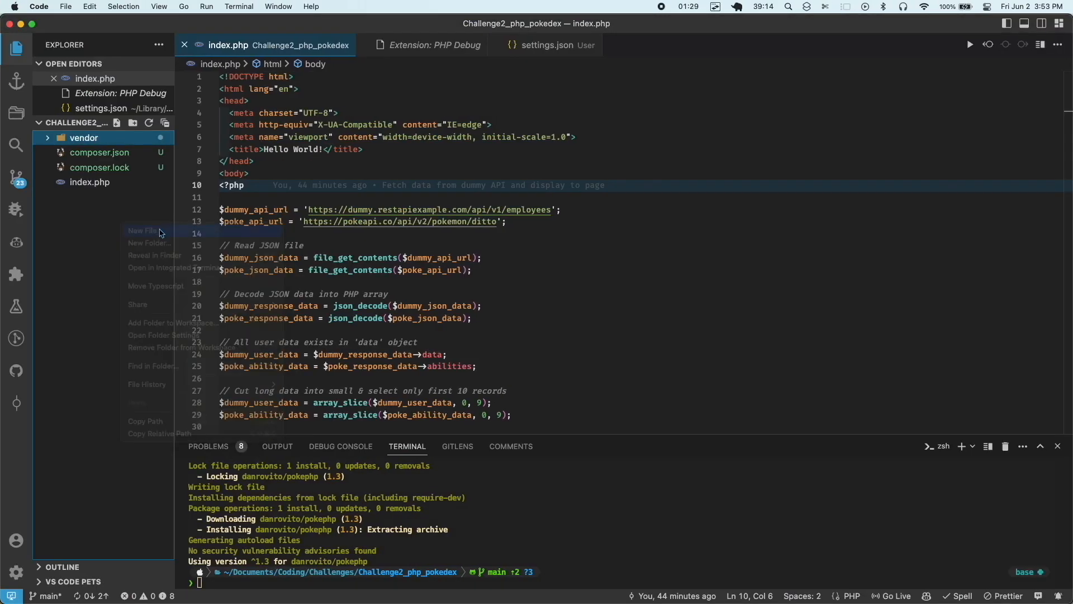
Step: Create a .gitignore excluding /vendor/ and print_r $api->pokemon('ditto') in index.php
click(144, 231)
text(print_r)
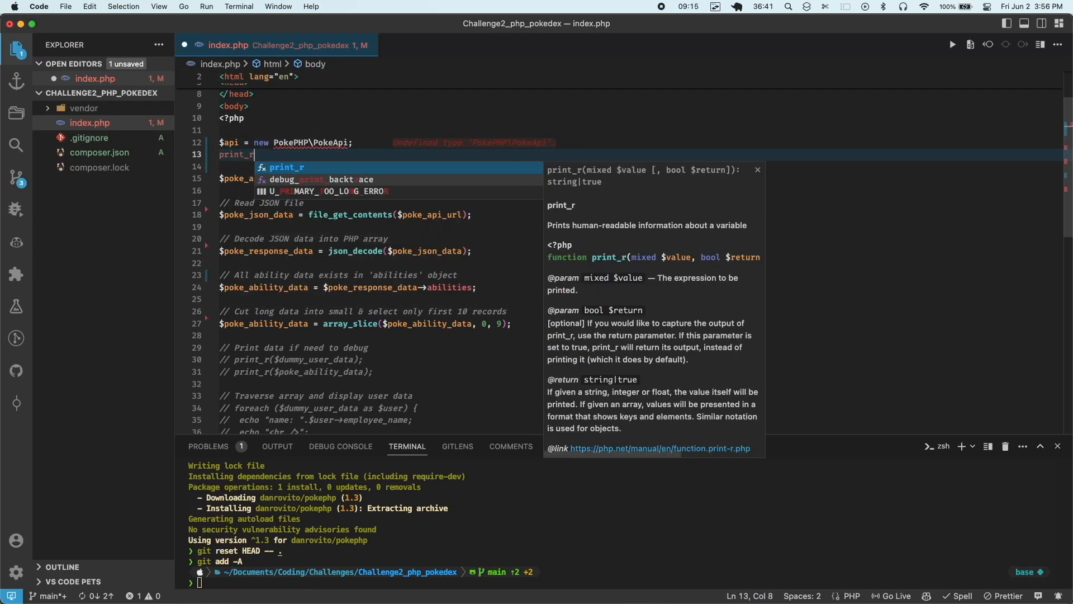
text(($api->pokemon('ditto')))
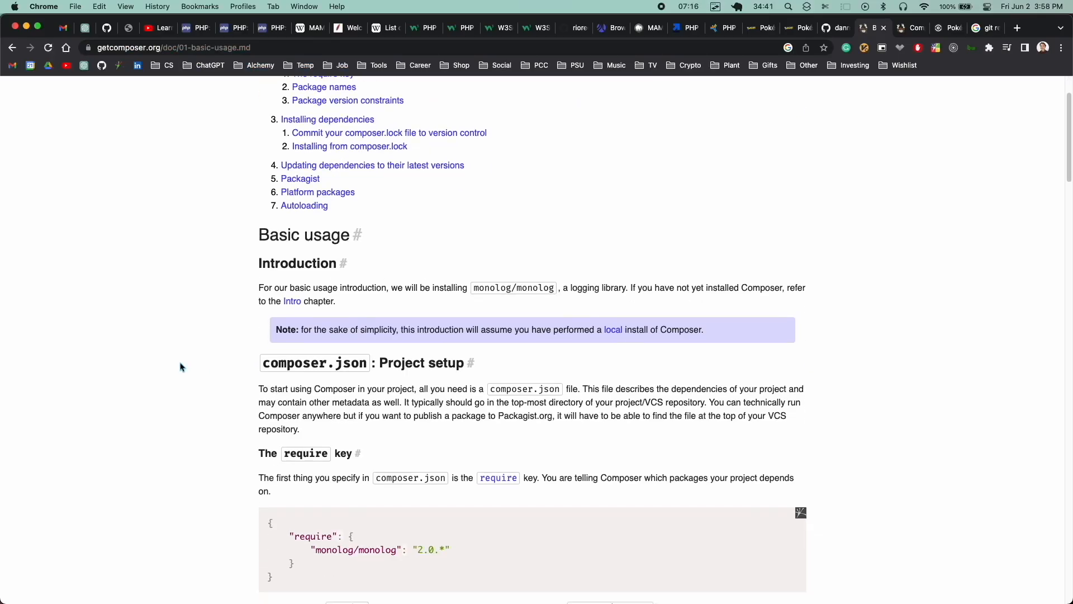
scroll(down, 3)
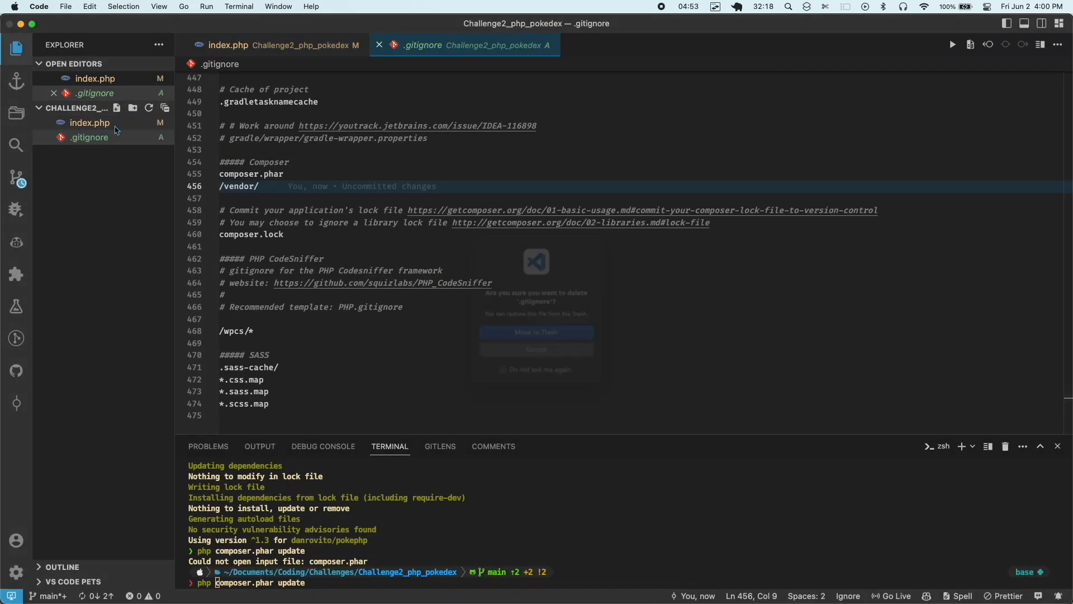
click(536, 332)
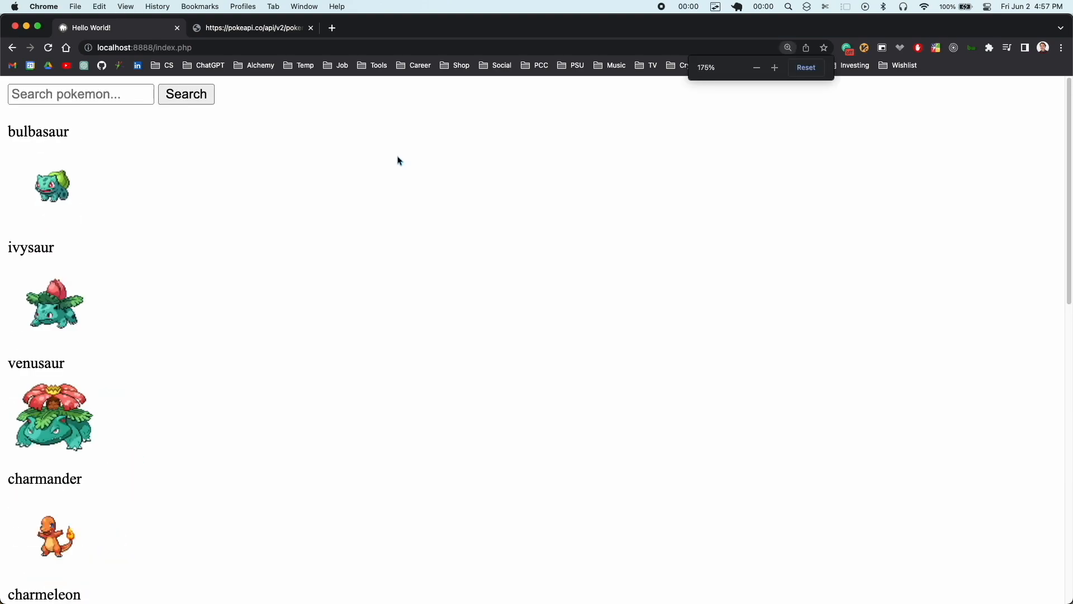
click(311, 28)
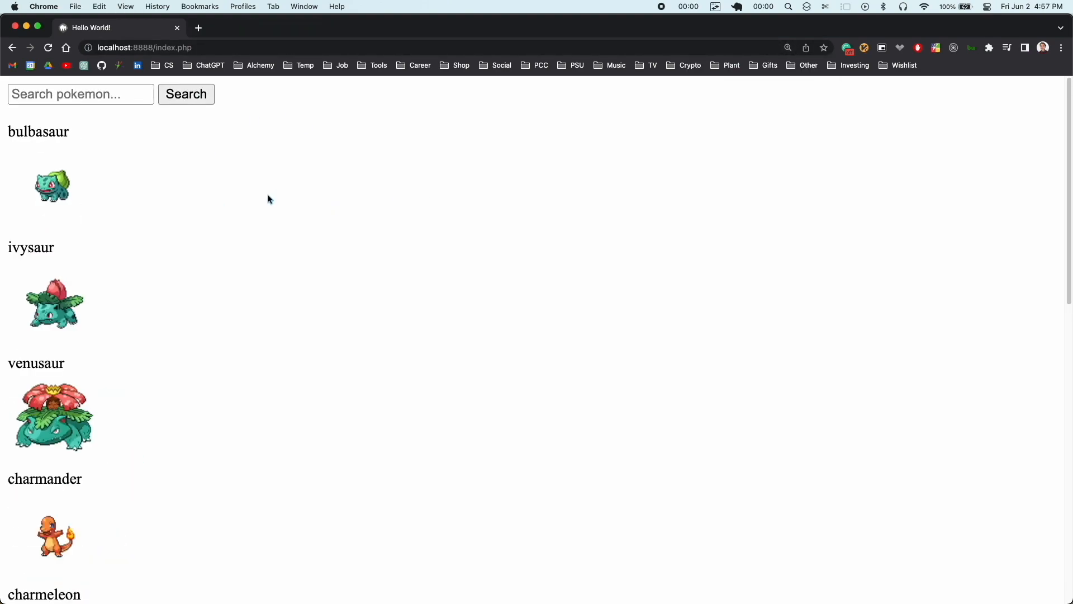
click(80, 94)
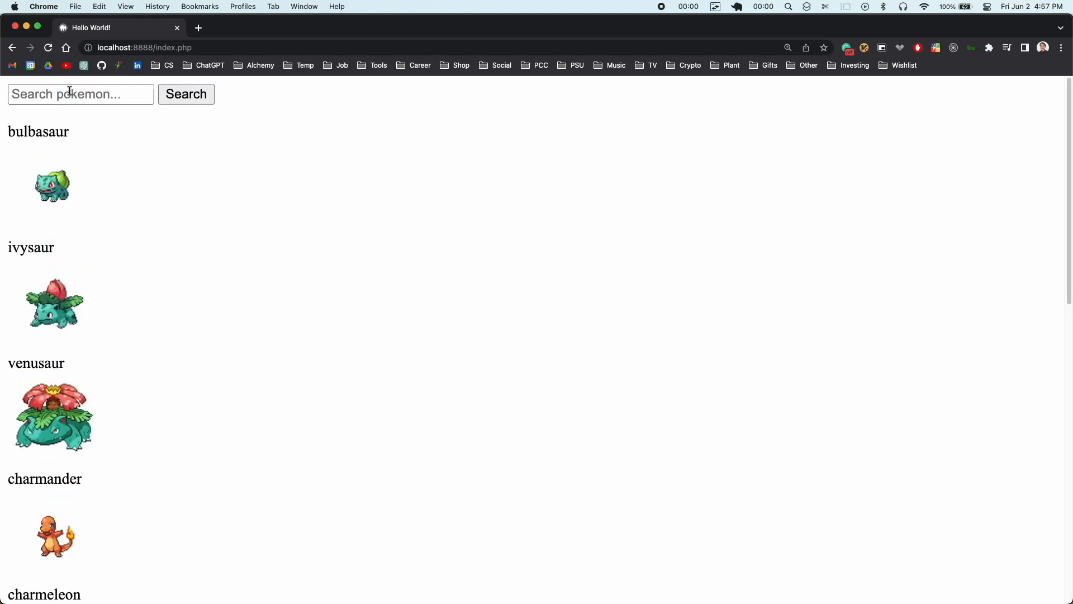
text(j)
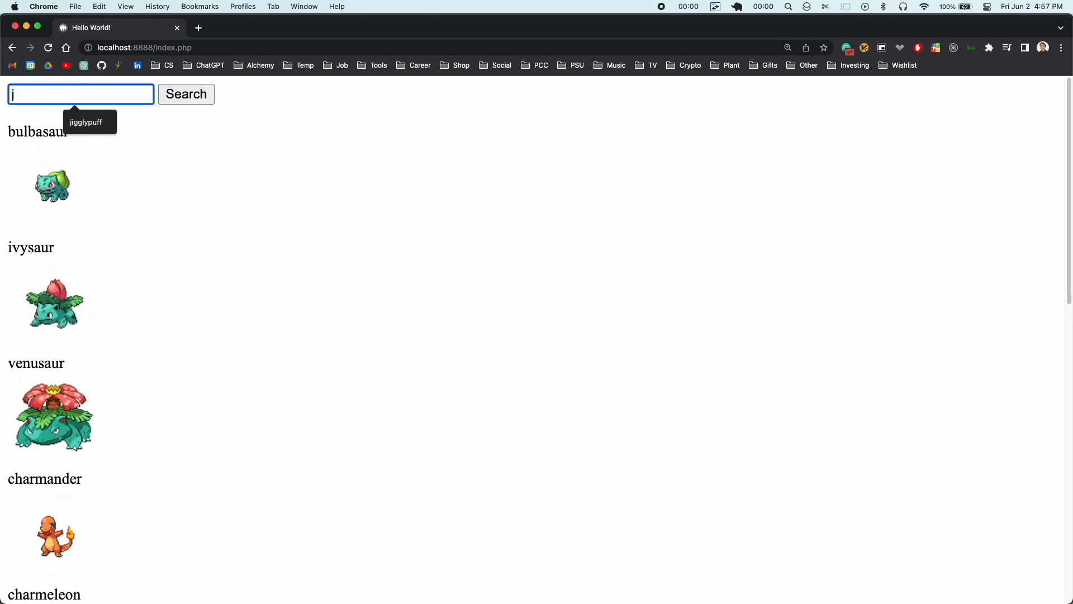
click(186, 94)
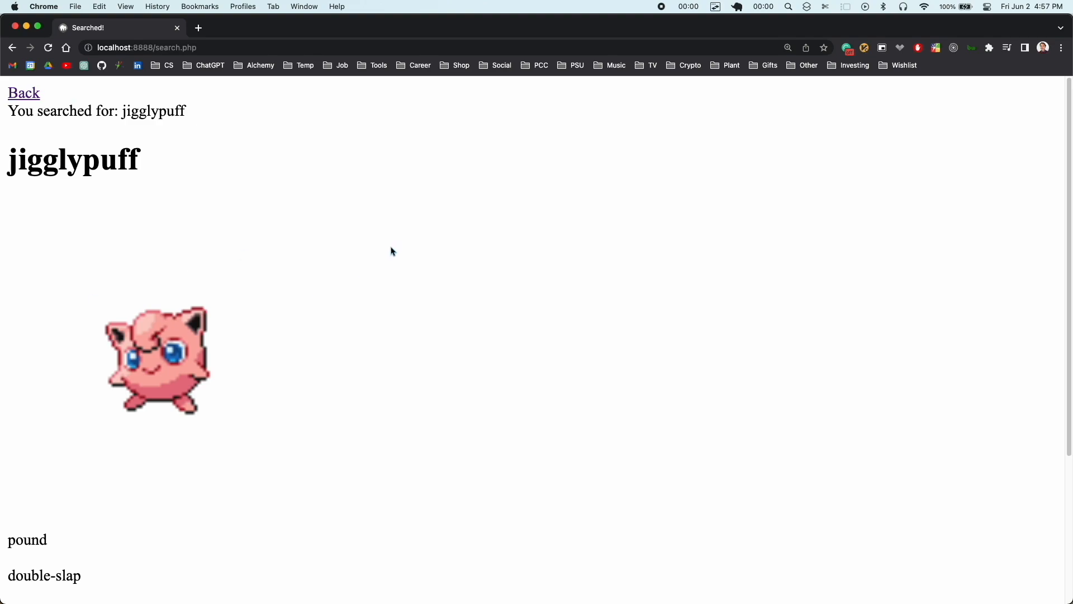
click(23, 92)
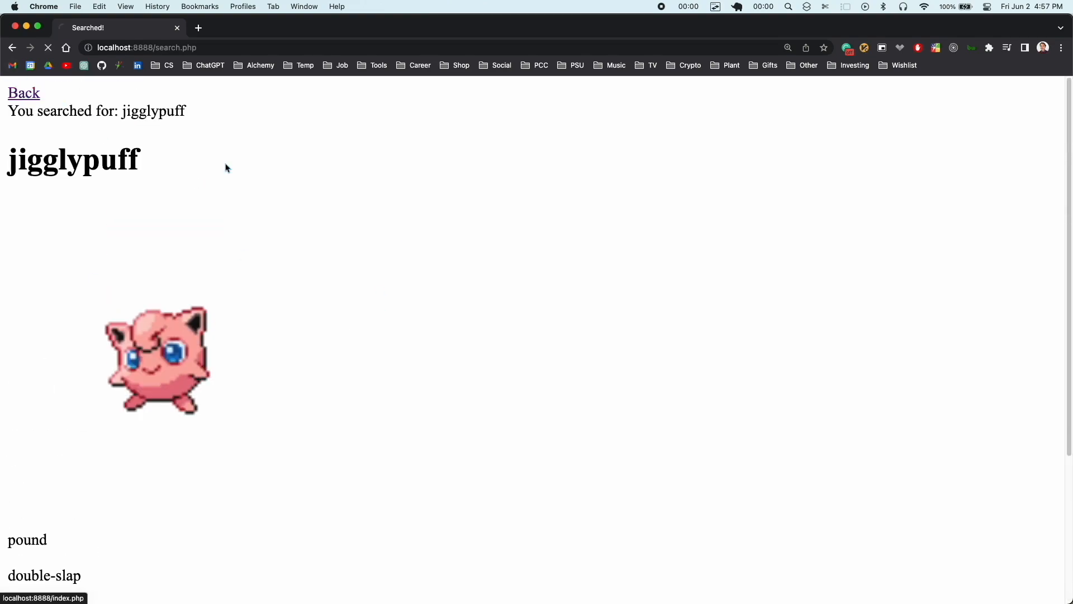
click(23, 93)
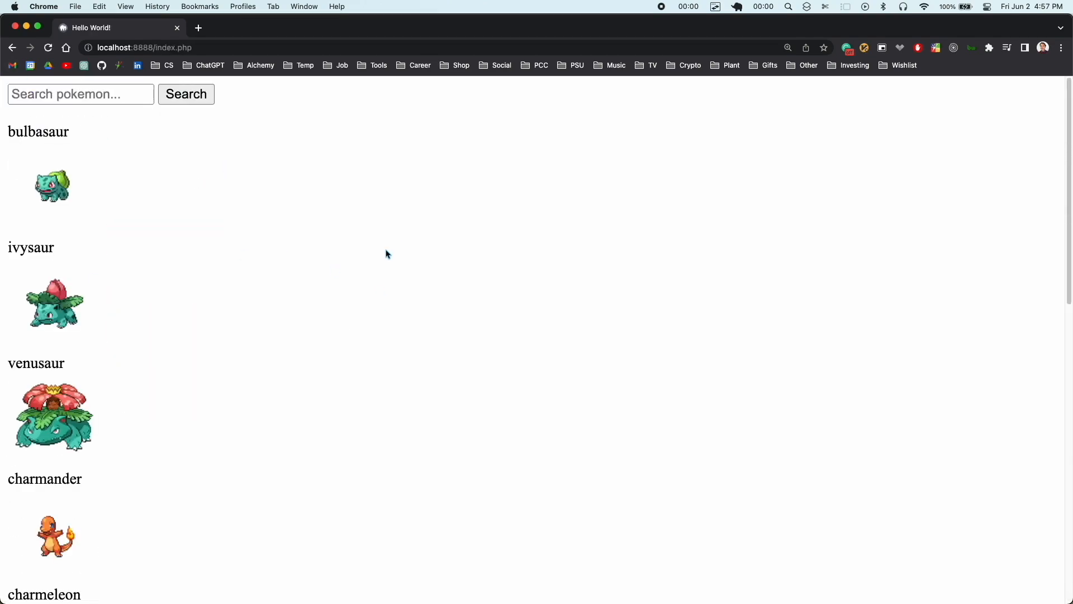
mouse_move(374, 236)
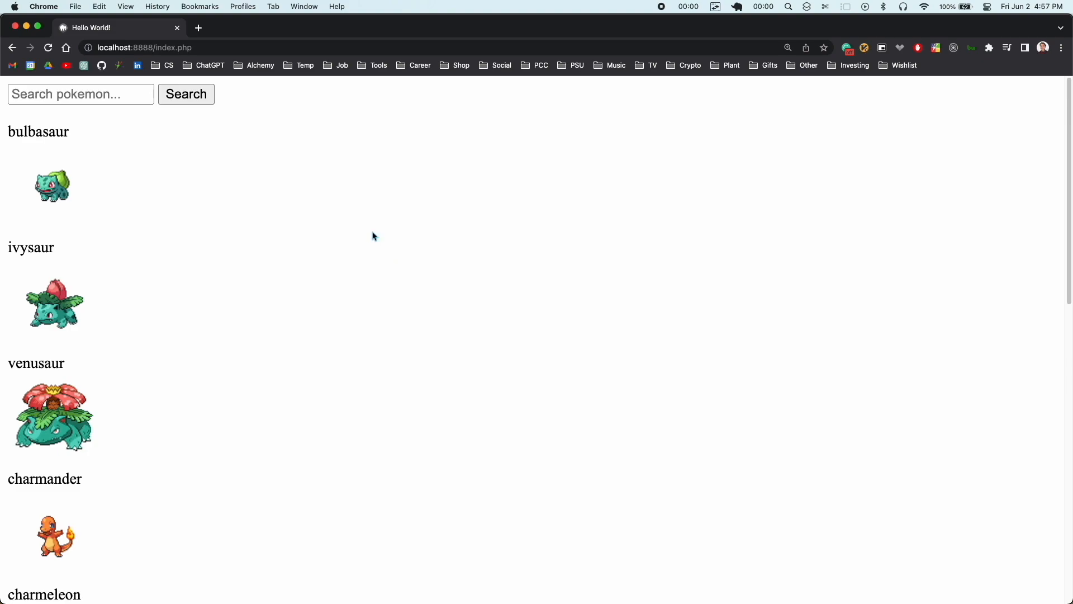